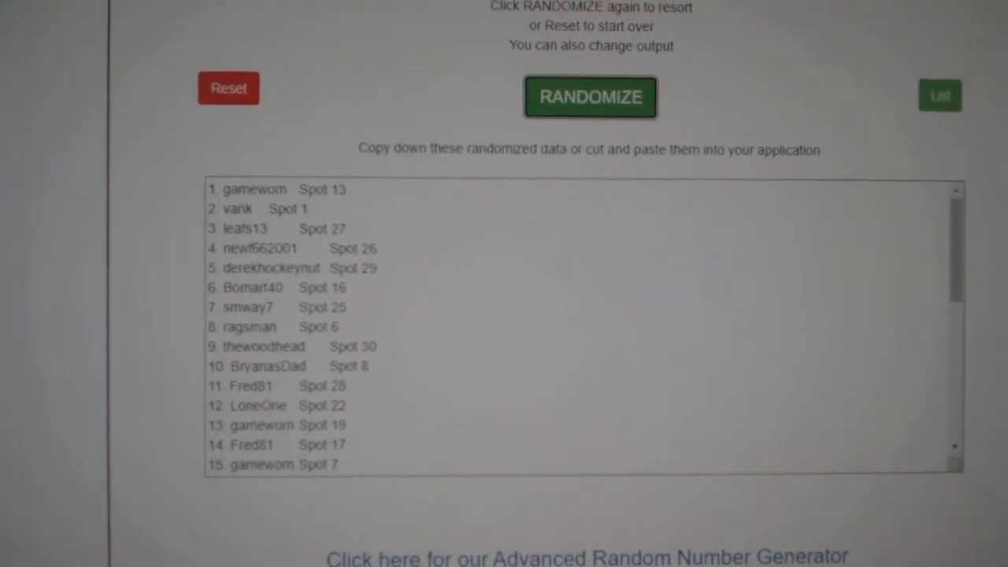
# Reshuffle the participant-and-spot list twice for a fresh random order.
pyautogui.click(590, 98)
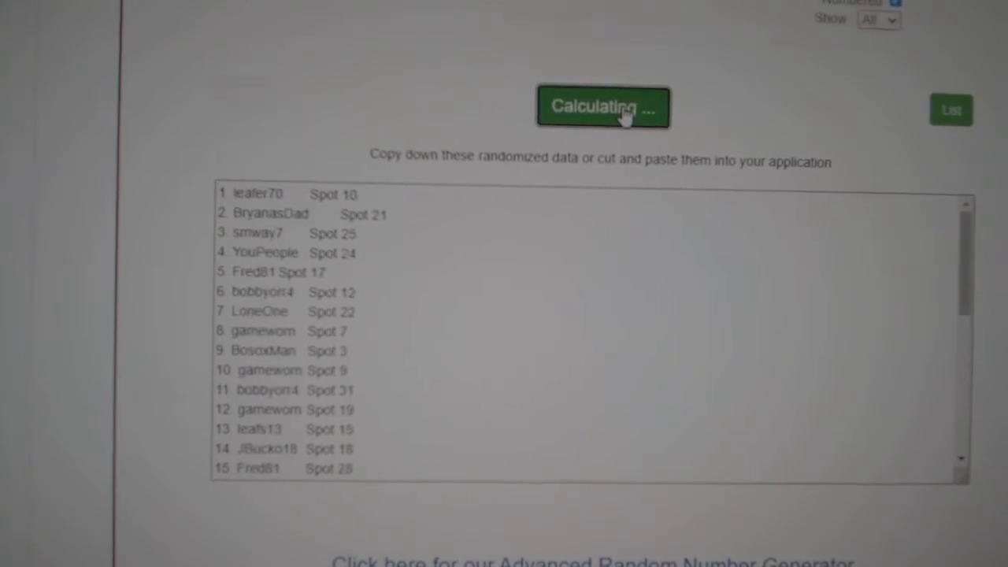
pyautogui.click(601, 107)
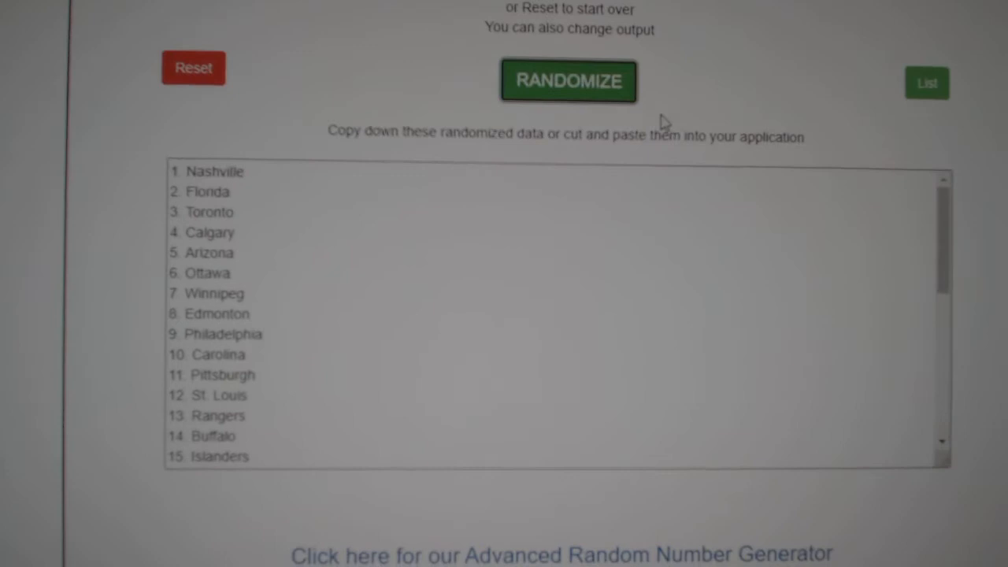
# Randomize the NHL team names, yielding an order starting Philadelphia, Carolina, Boston.
pyautogui.click(567, 80)
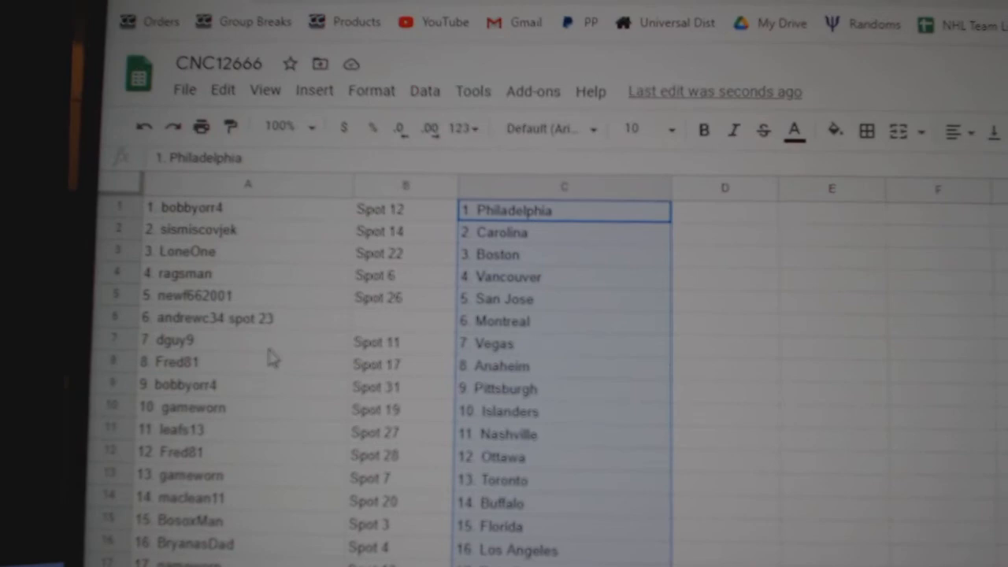
# Scroll down the sheet to review the participant-spot-team pairings through Colorado.
pyautogui.scroll(-3)
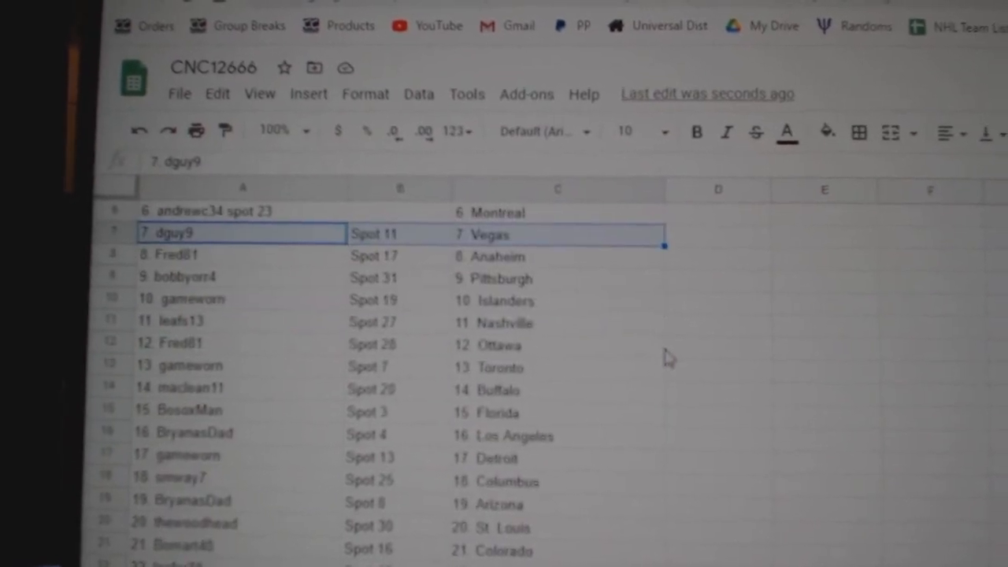